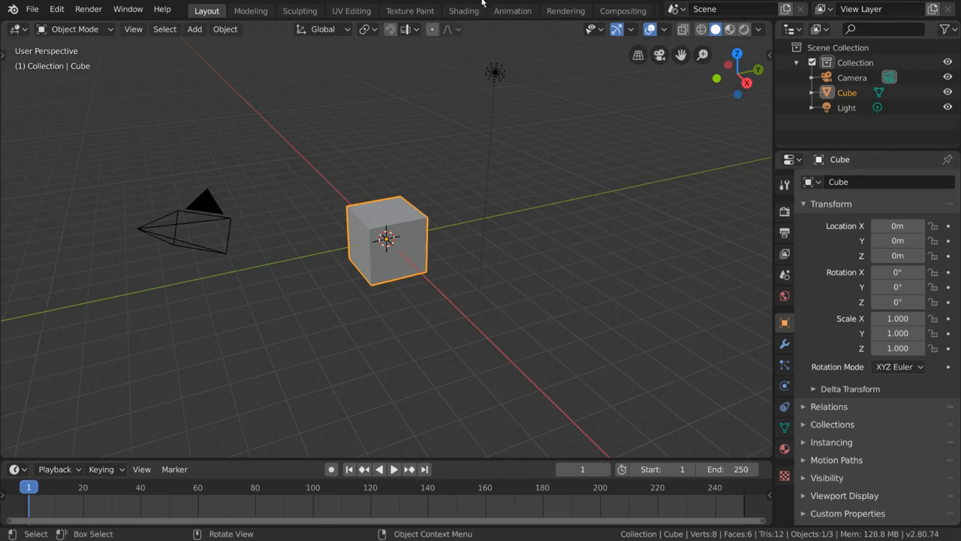
# Step: Add a plane mesh with Shift+A to serve as the floor beneath the cube
pyautogui.press('shift+a')
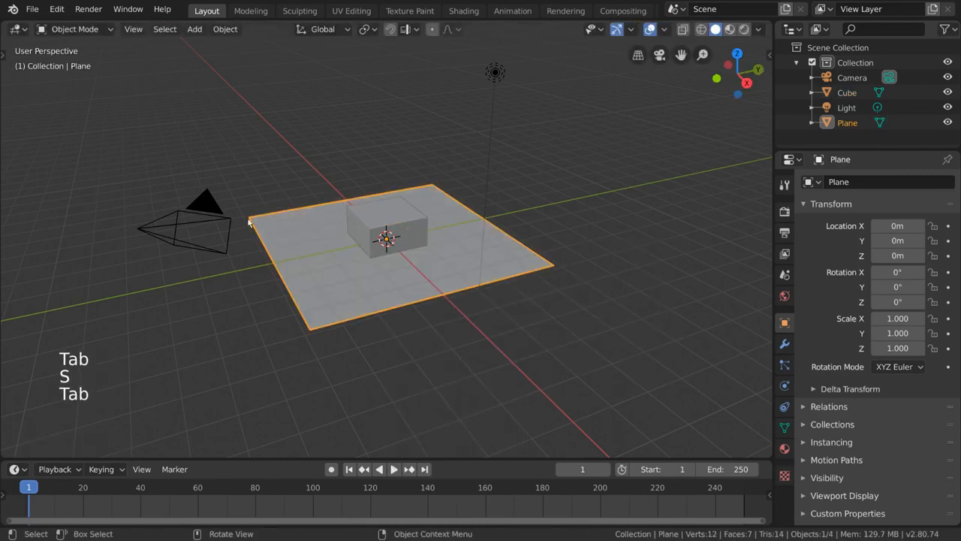
# Step: Switch the render engine to Cycles and begin editing the Render sample count
pyautogui.click(784, 211)
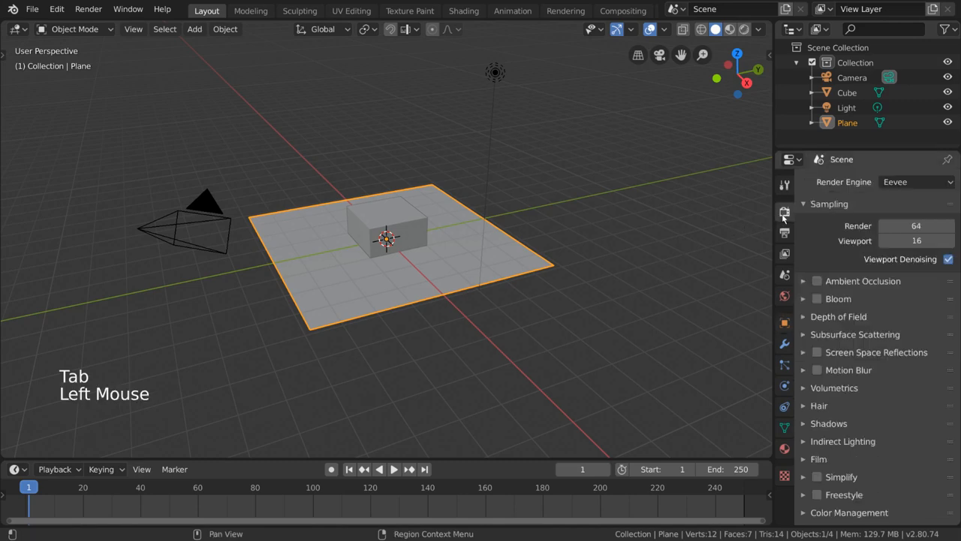
pyautogui.click(914, 181)
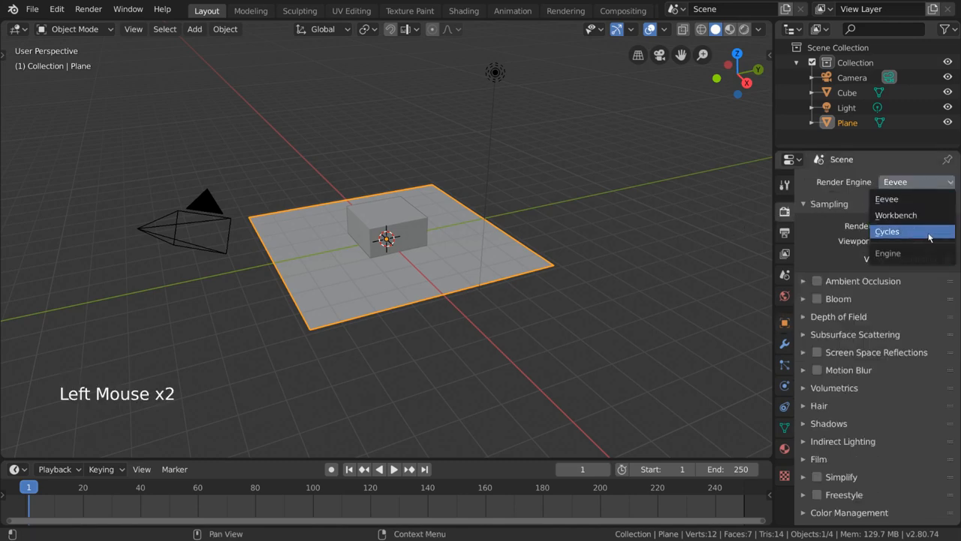
pyautogui.moveTo(927, 235)
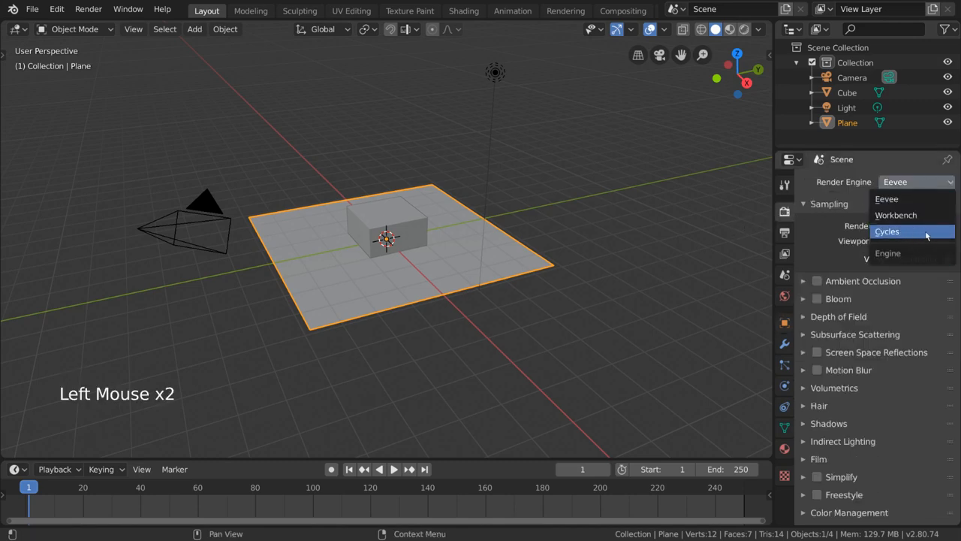
pyautogui.click(888, 231)
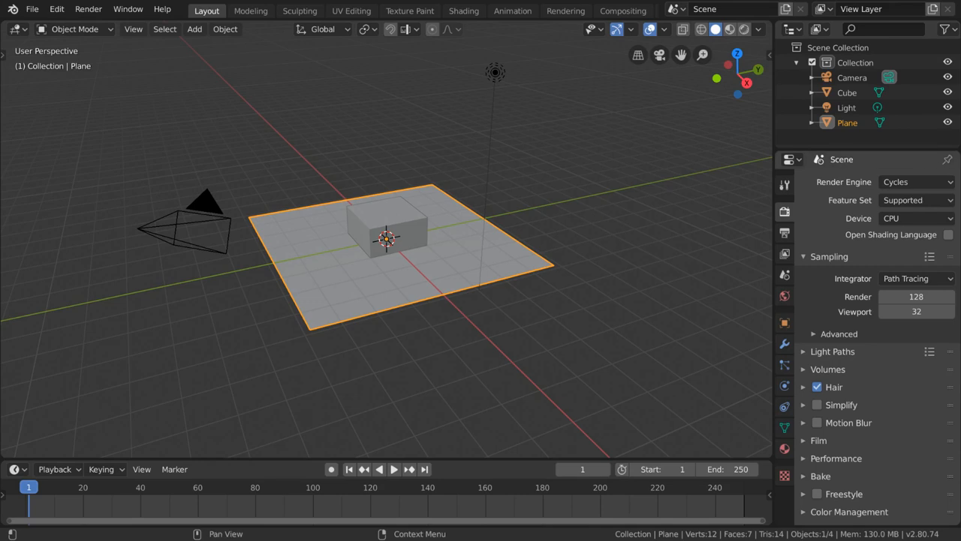
pyautogui.moveTo(747, 307)
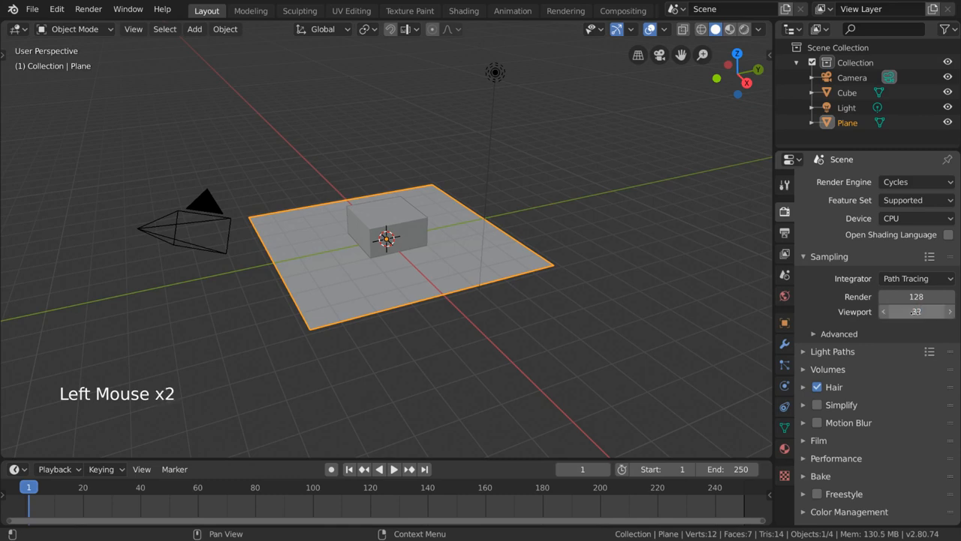
pyautogui.doubleClick(916, 296)
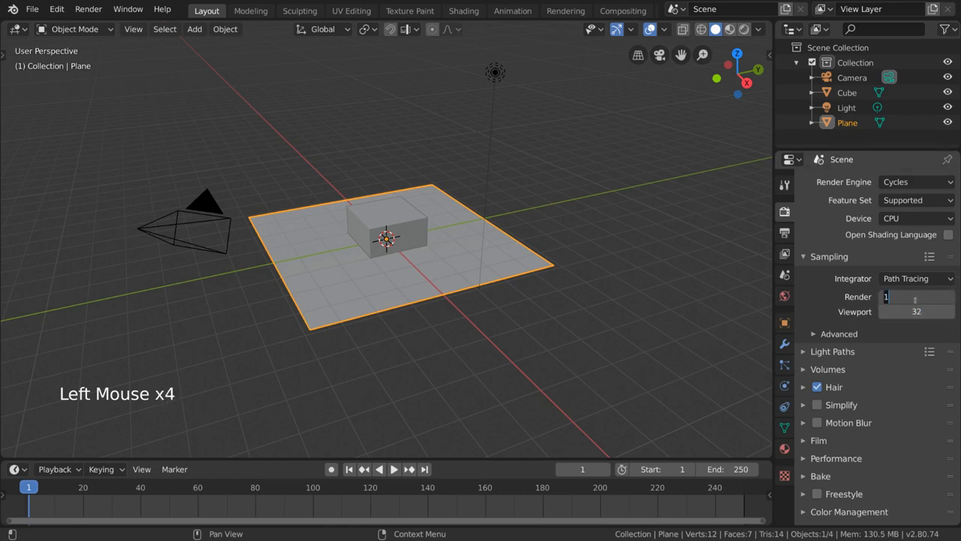
# Step: Enter 10 render samples and render a still image of the scene
pyautogui.write('10')
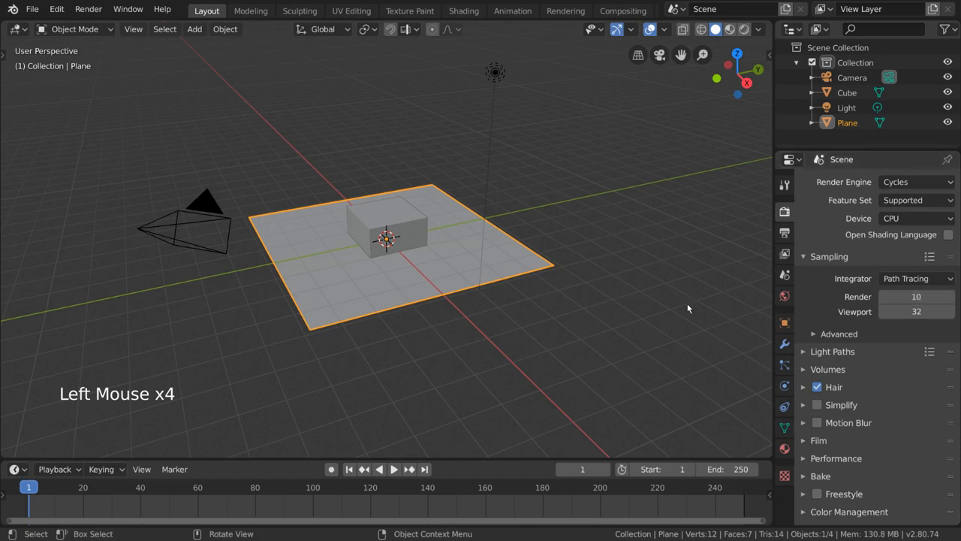
pyautogui.click(88, 9)
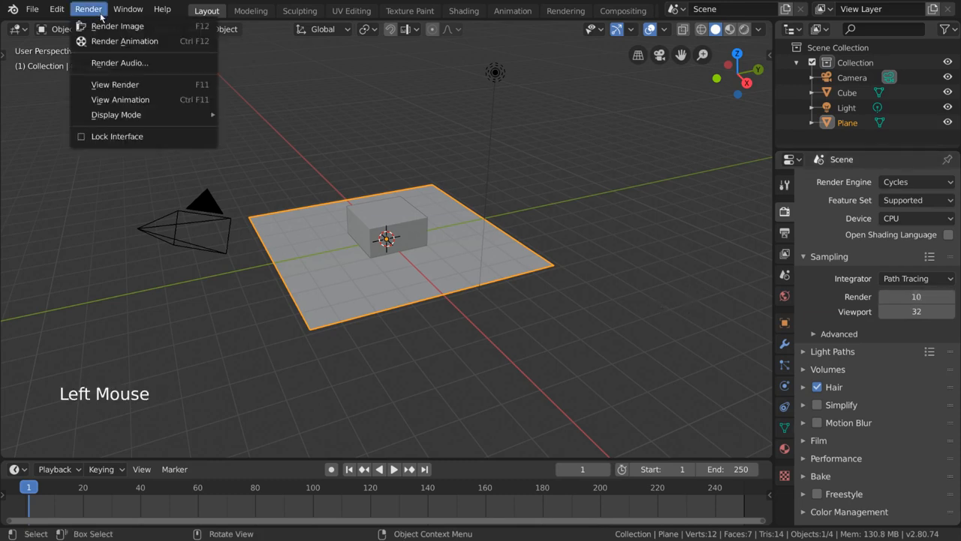
pyautogui.click(117, 26)
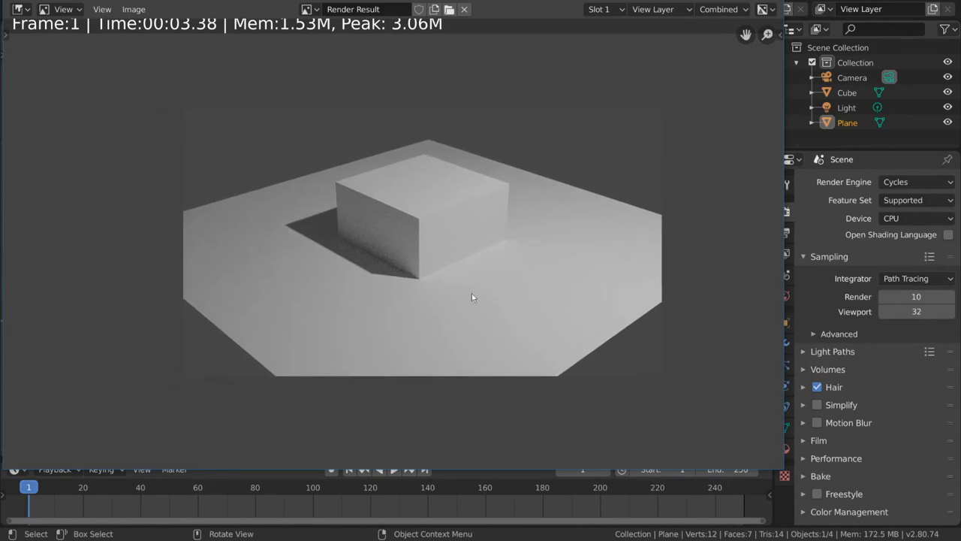
pyautogui.moveTo(439, 279)
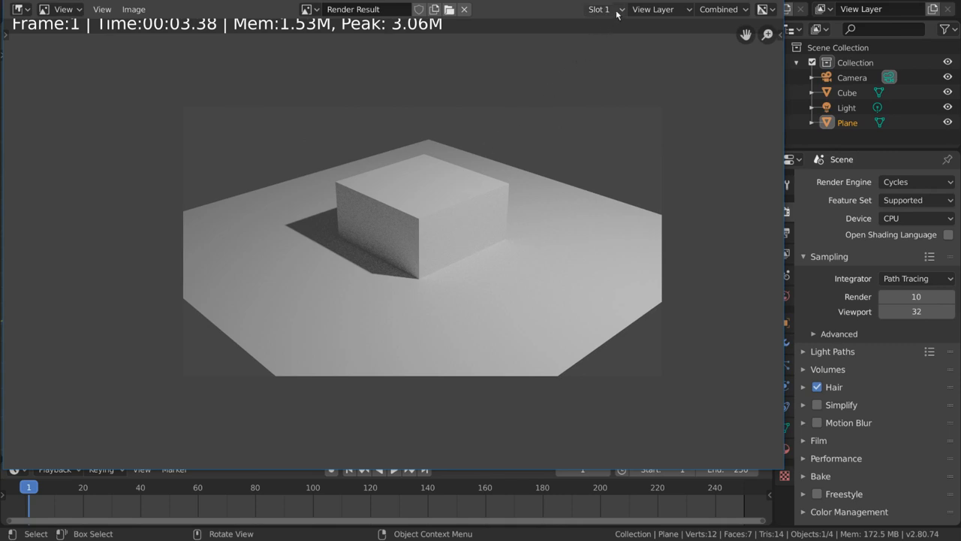
# Step: Check the empty second render slot, then return to slot 1's grainy image
pyautogui.click(601, 9)
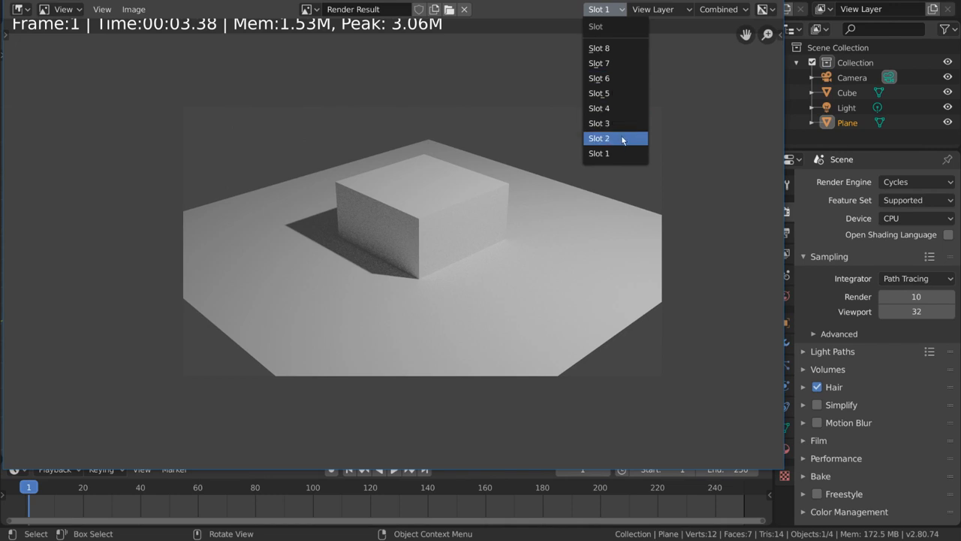
pyautogui.click(599, 139)
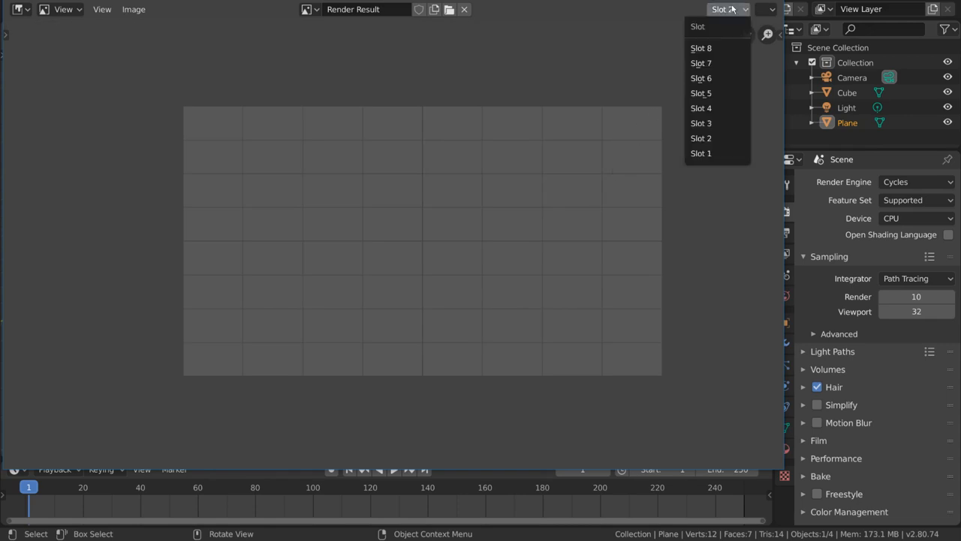
pyautogui.moveTo(701, 138)
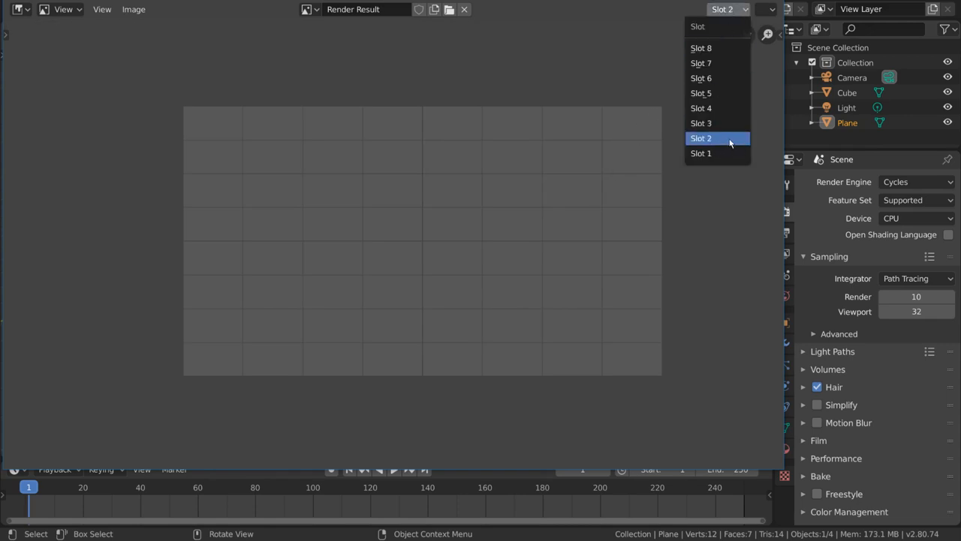
pyautogui.click(699, 153)
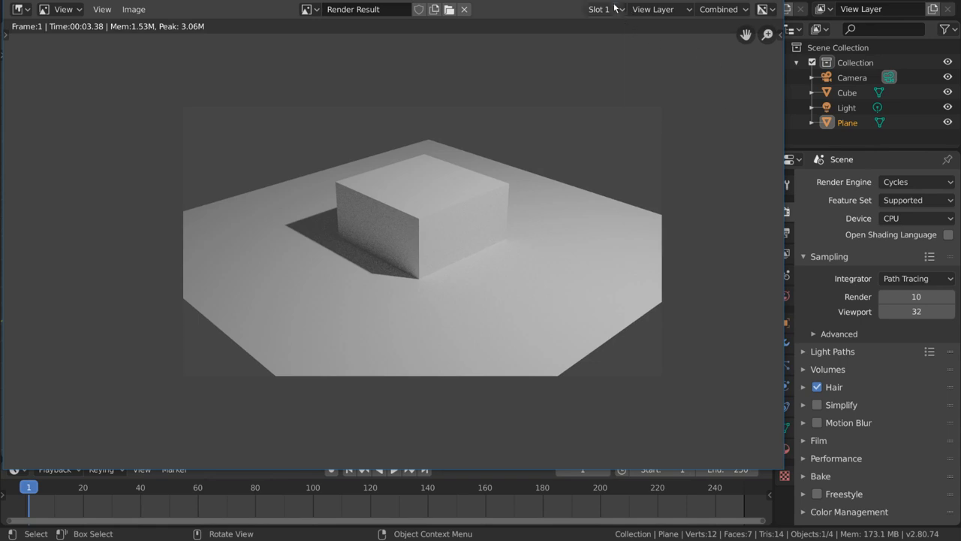
# Step: Close the render window and edit the Render sample count to 400
pyautogui.click(599, 9)
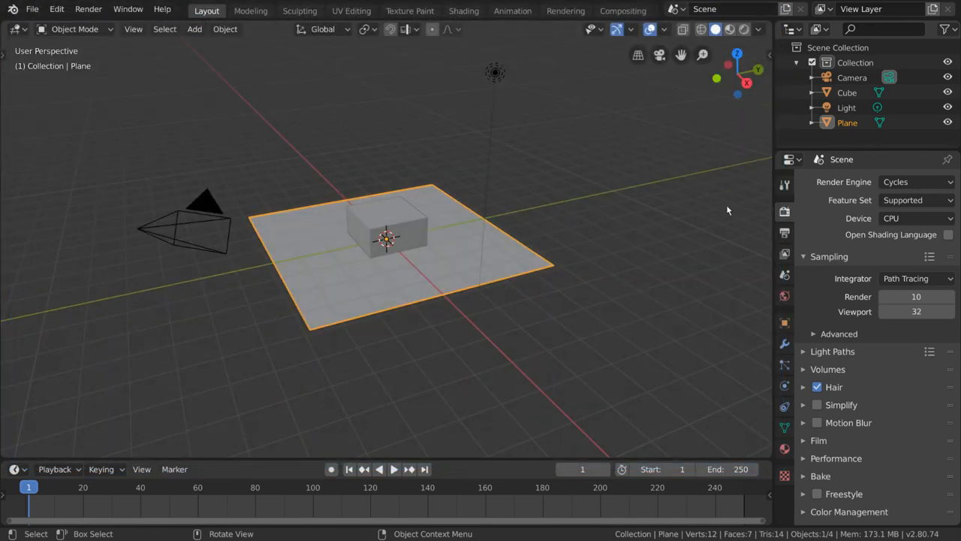
pyautogui.click(916, 296)
pyautogui.write('400')
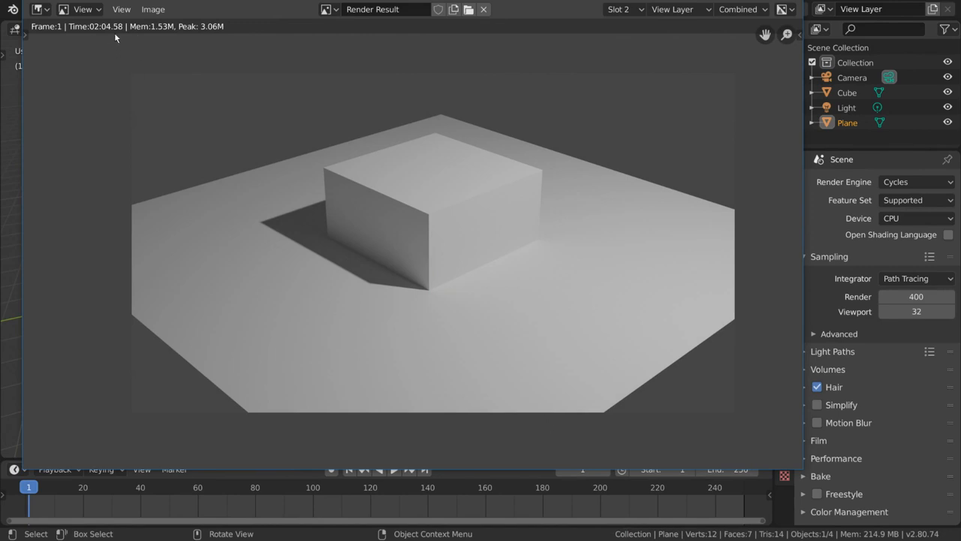
pyautogui.moveTo(284, 243)
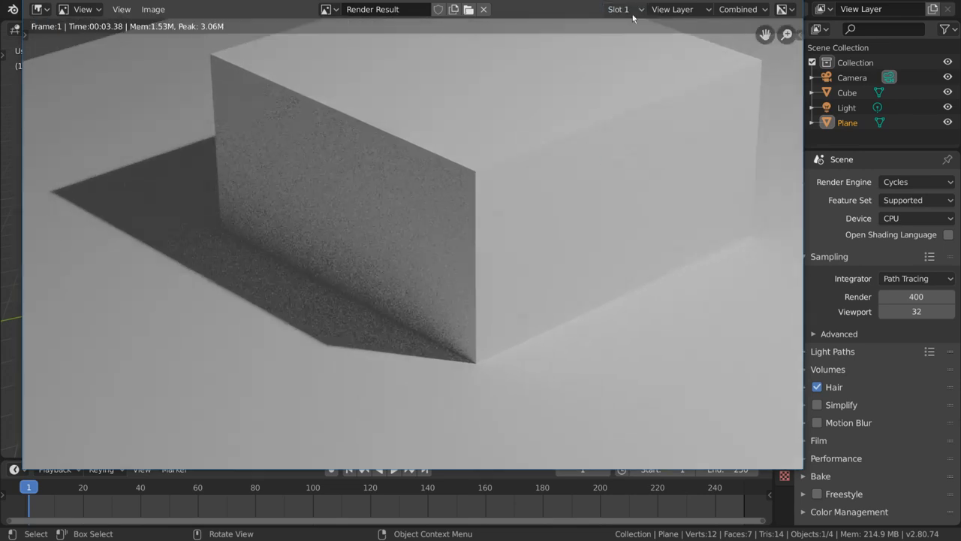
# Step: Render all animation frames with Ctrl+F12 and view the last render result
pyautogui.click(620, 9)
pyautogui.write('10')
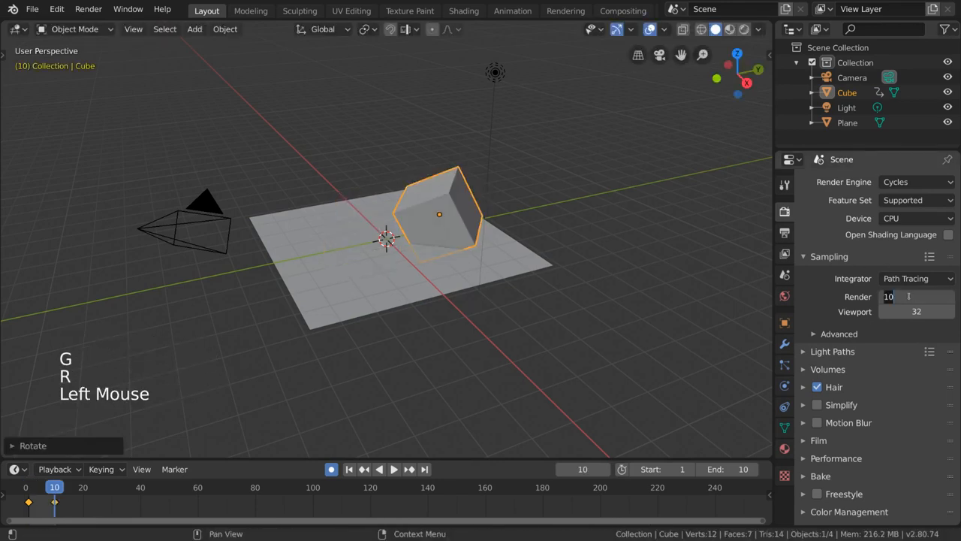
pyautogui.press('ctrl+f12')
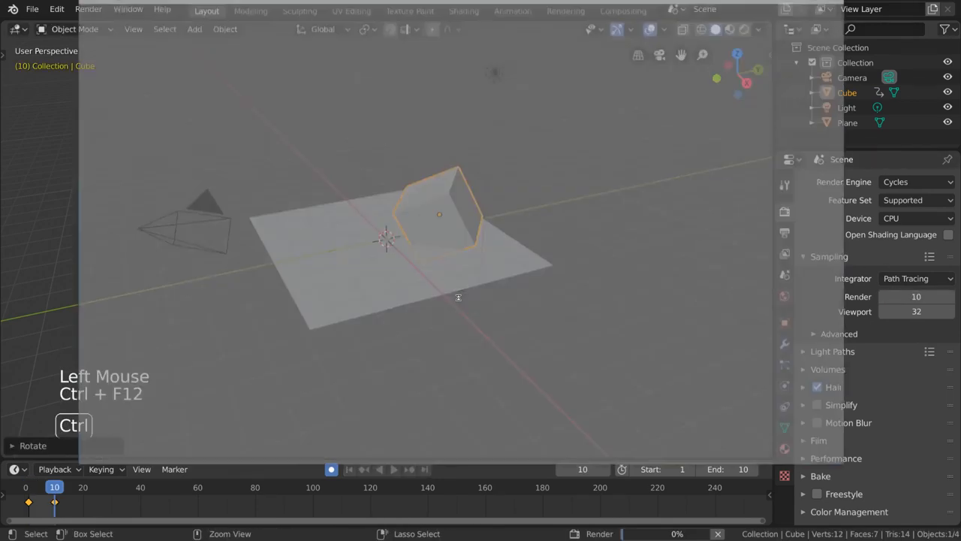
pyautogui.press('ctrl+f12')
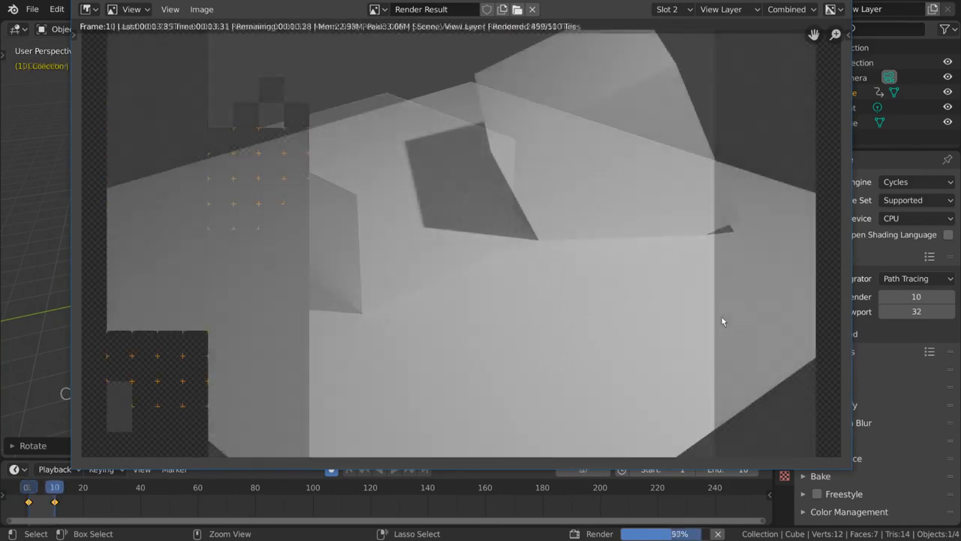
pyautogui.click(88, 9)
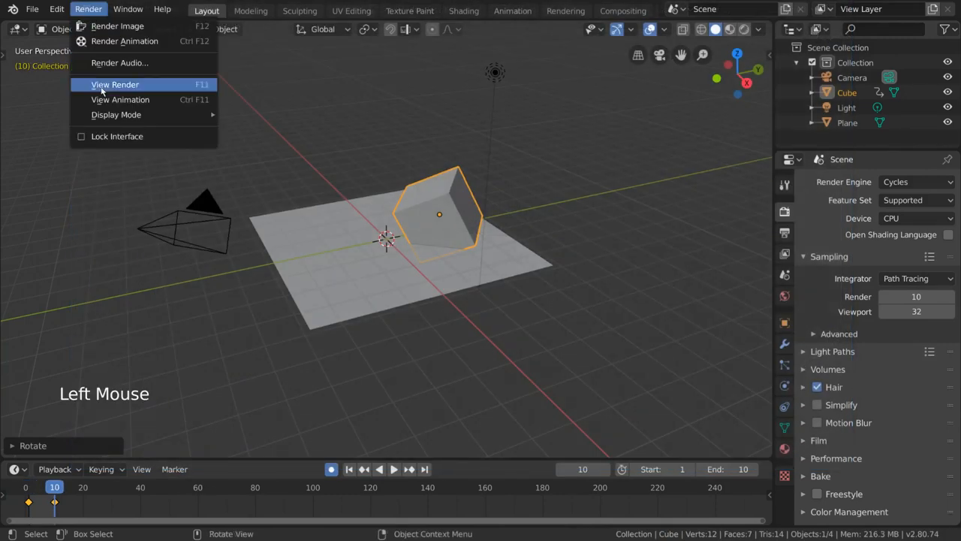
pyautogui.click(115, 84)
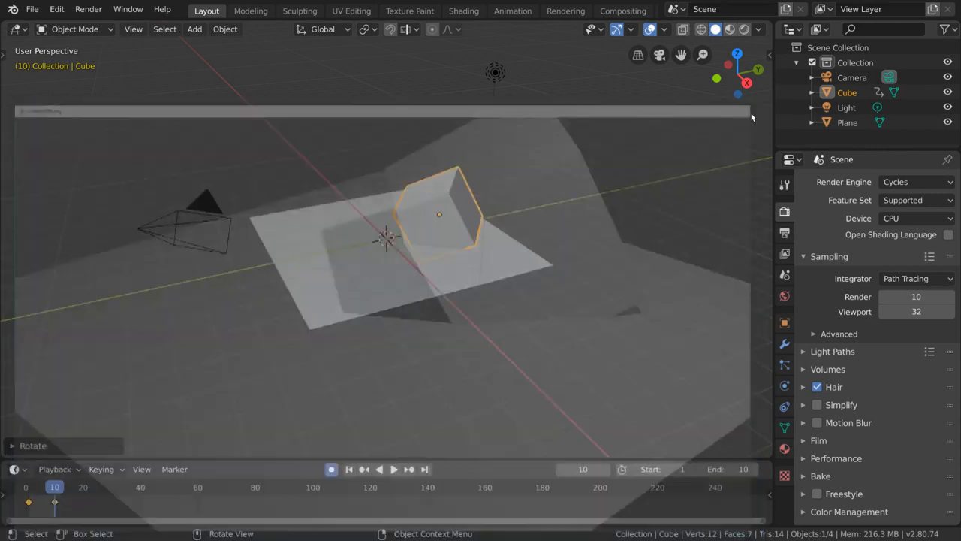
# Step: Expand Advanced sampling and enable the animated-seed clock icon beside Seed
pyautogui.click(839, 333)
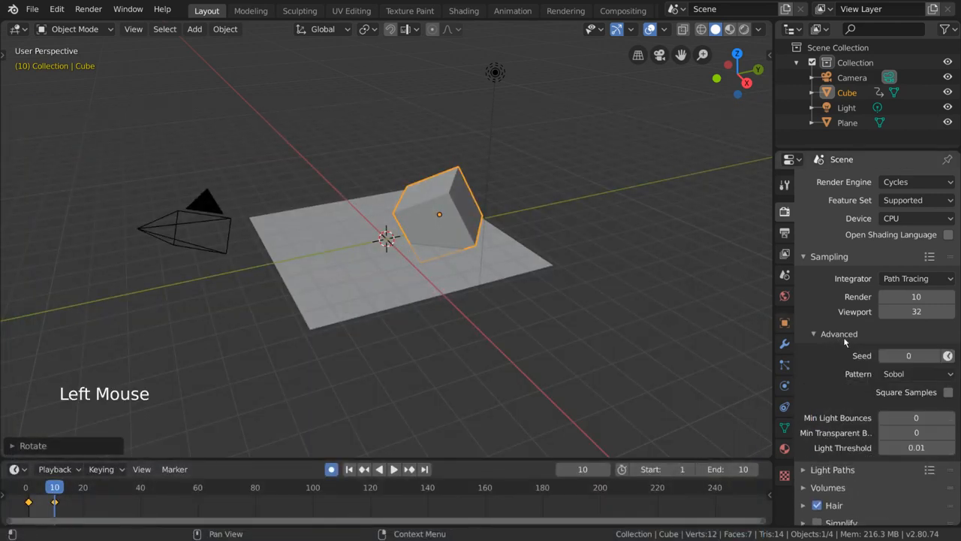
pyautogui.click(935, 356)
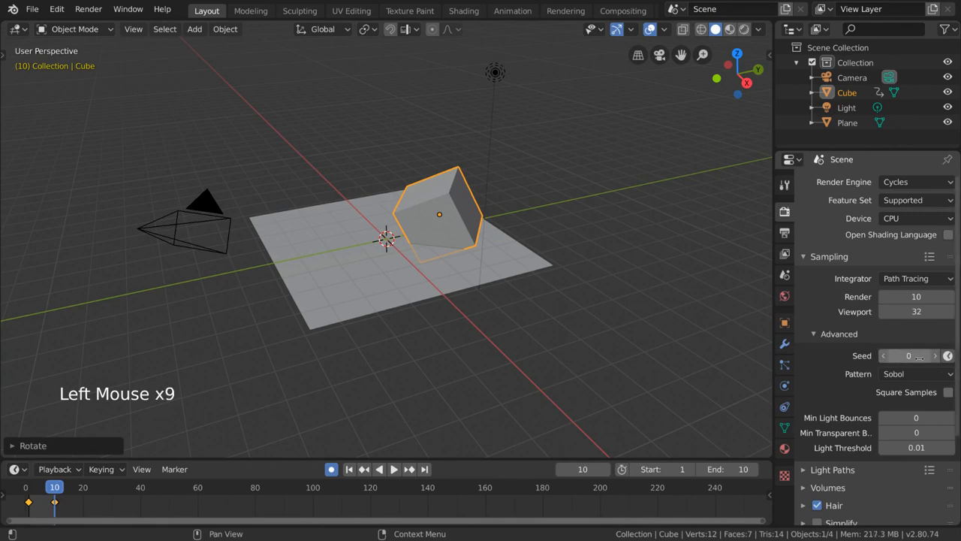
pyautogui.moveTo(902, 355)
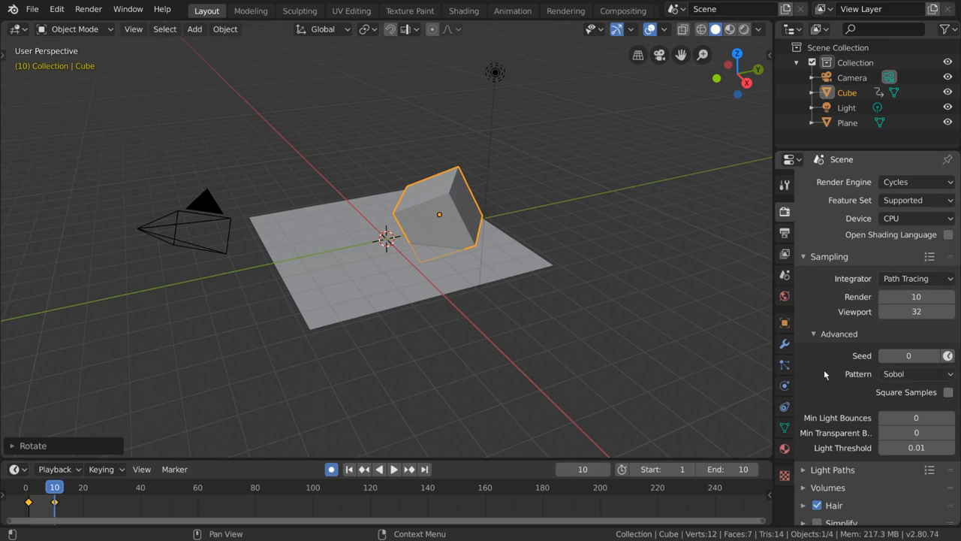
pyautogui.moveTo(942, 344)
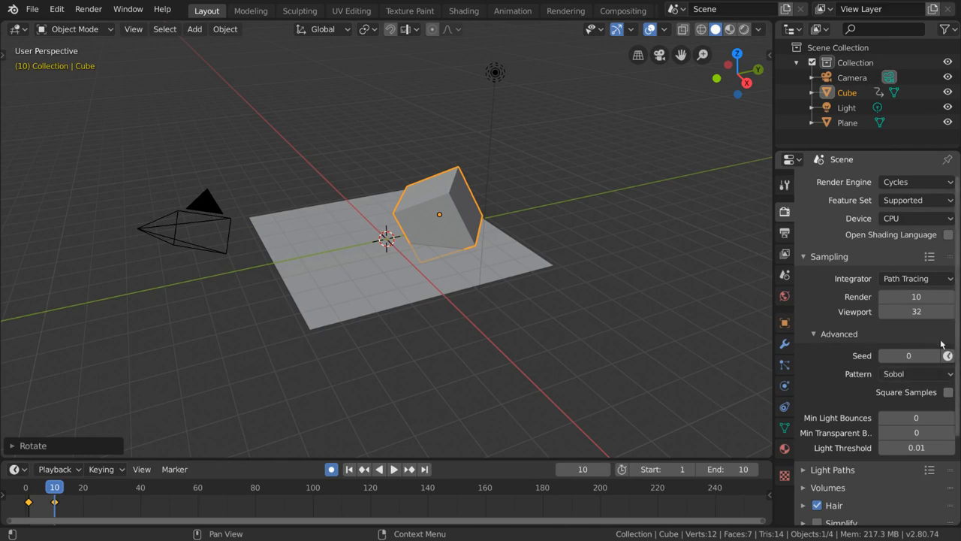
pyautogui.click(947, 355)
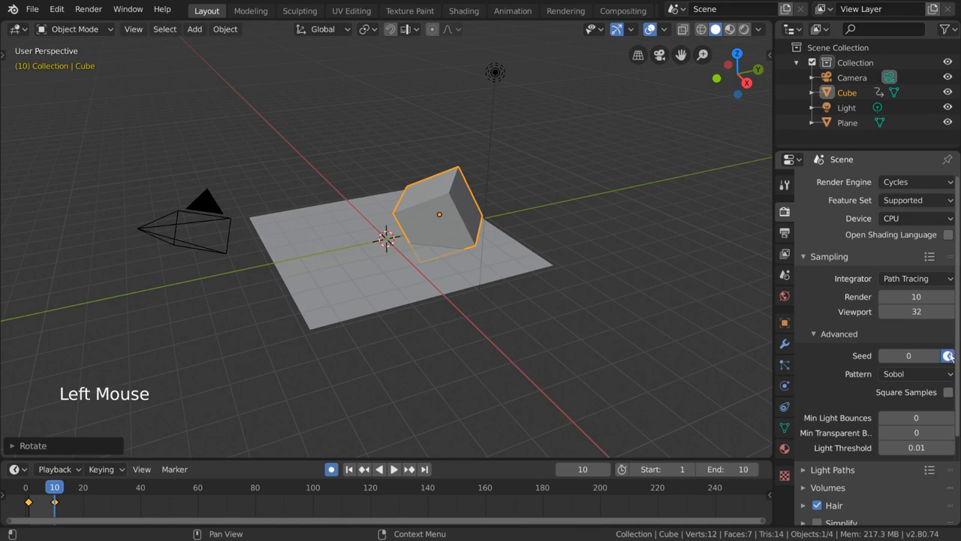
# Step: Render the animated-seed animation and play back the rendered frames via View Animation
pyautogui.scroll(-3)
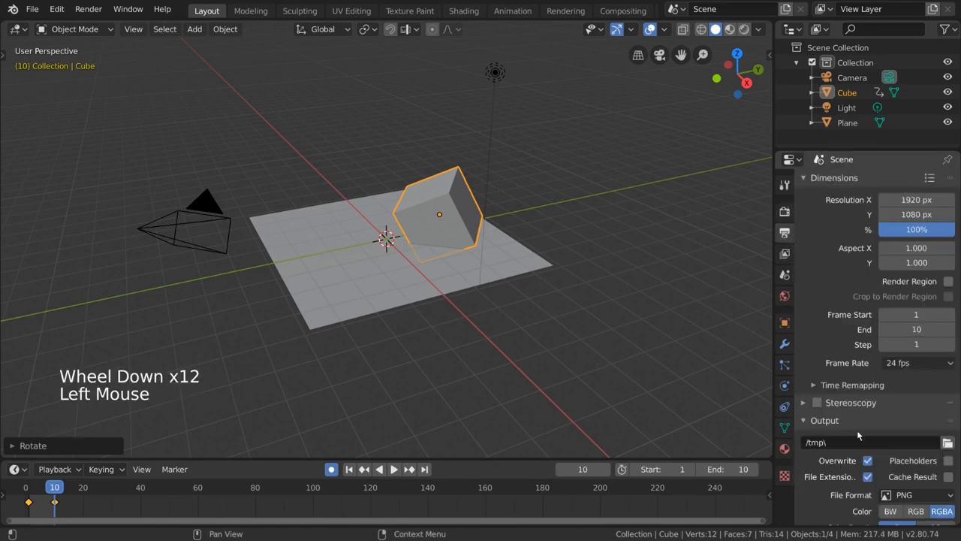
pyautogui.press('ctrl+f12')
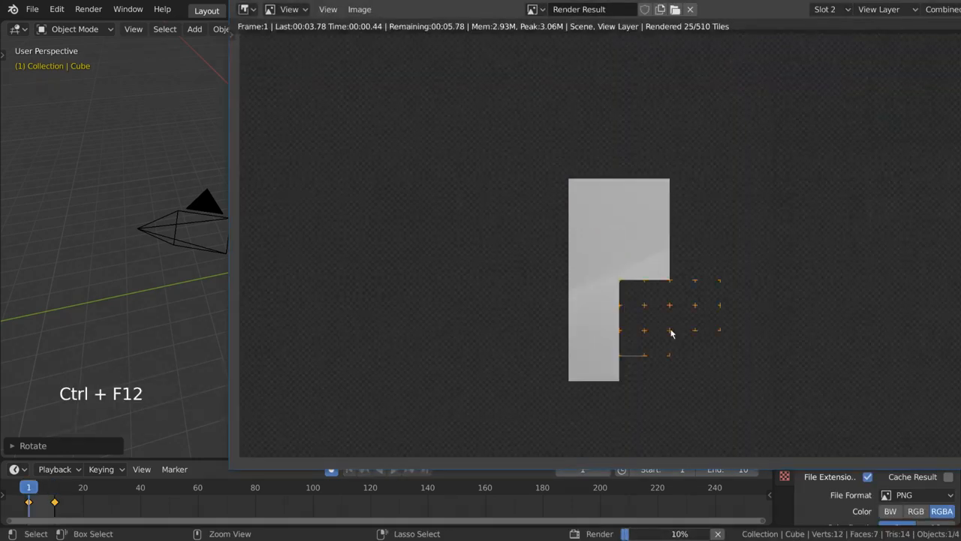
pyautogui.click(87, 9)
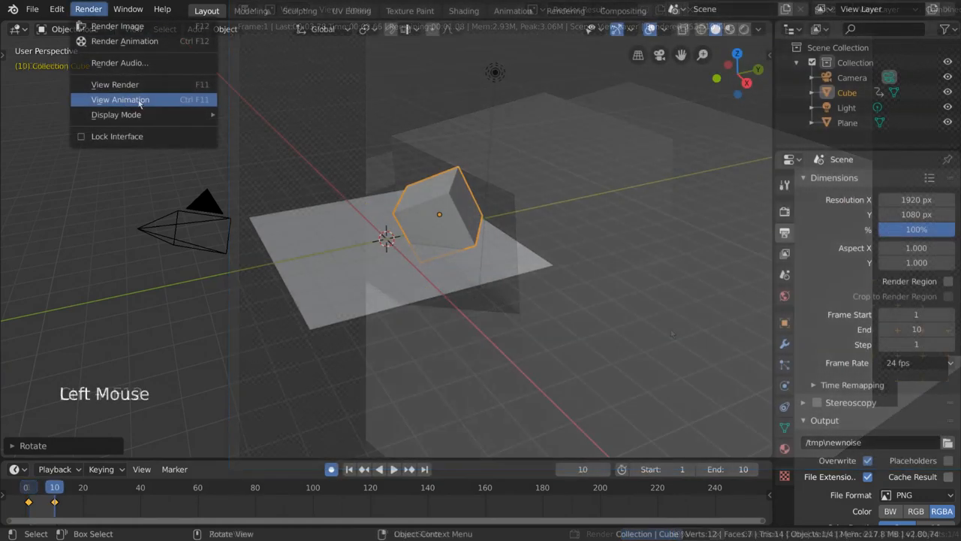
pyautogui.click(114, 84)
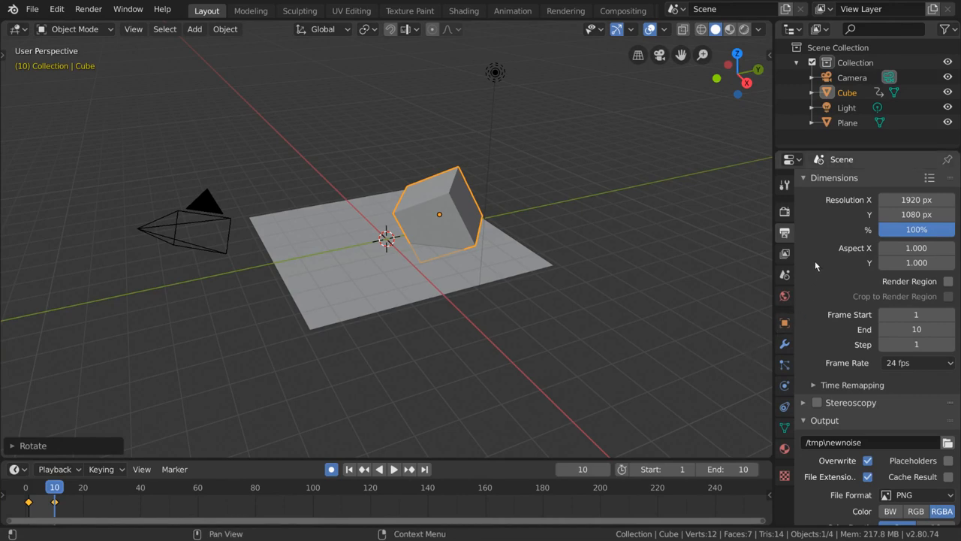
pyautogui.moveTo(84, 210)
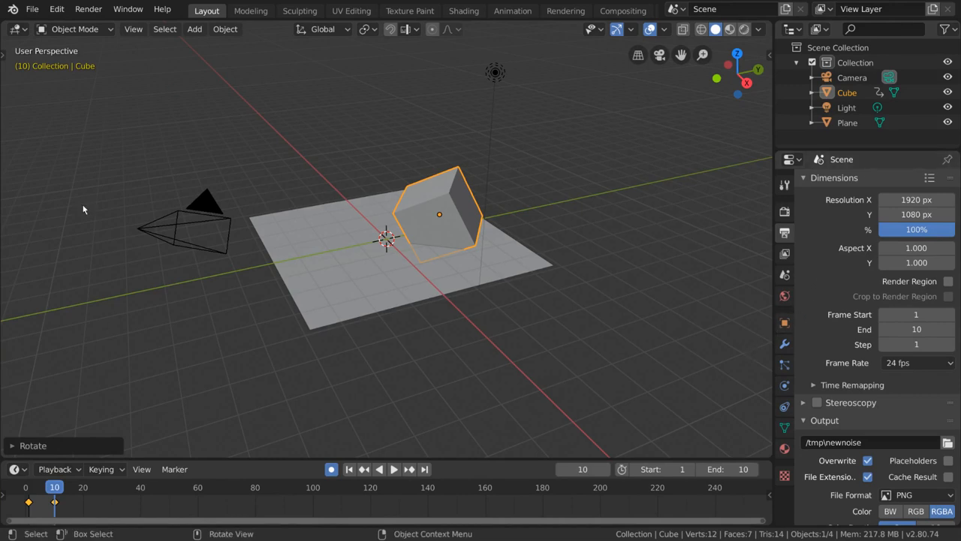
pyautogui.moveTo(578, 259)
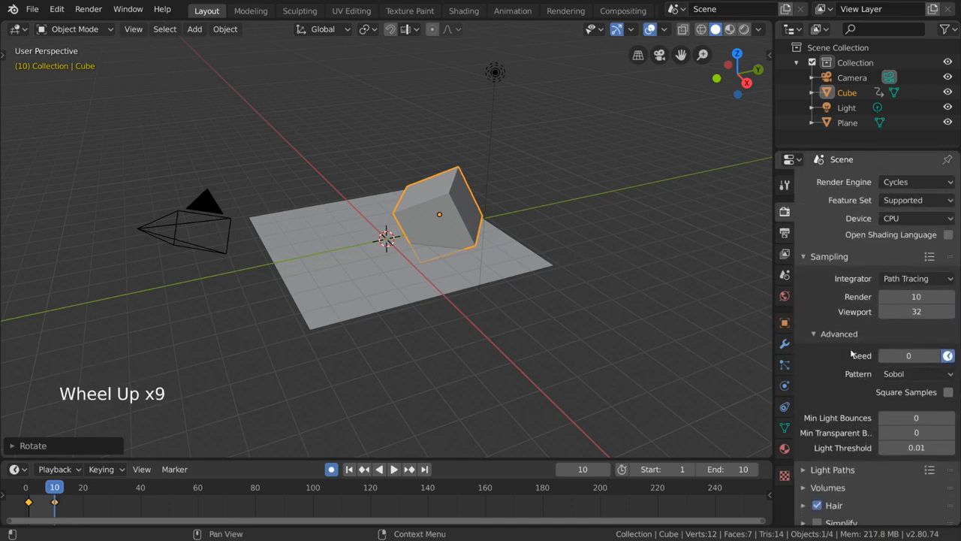
pyautogui.moveTo(916, 296)
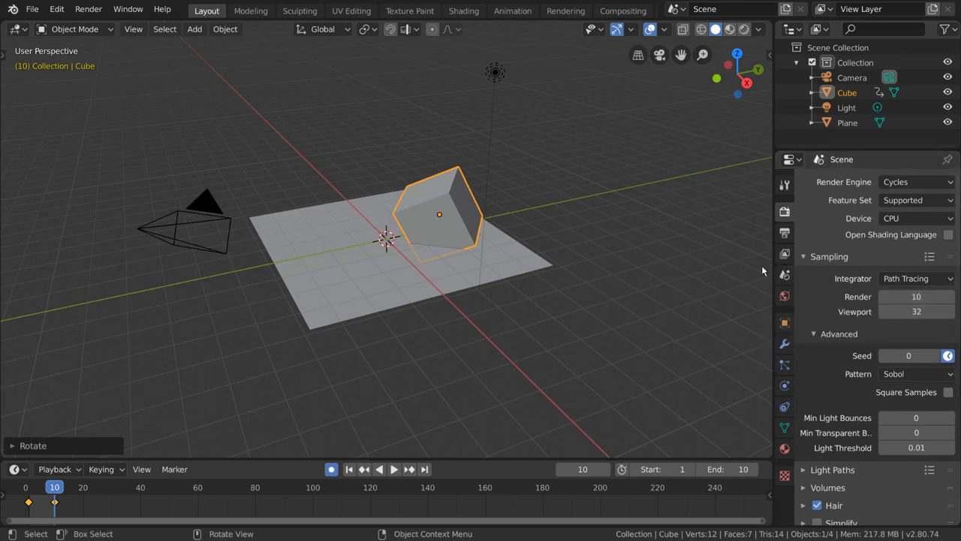
pyautogui.moveTo(784, 254)
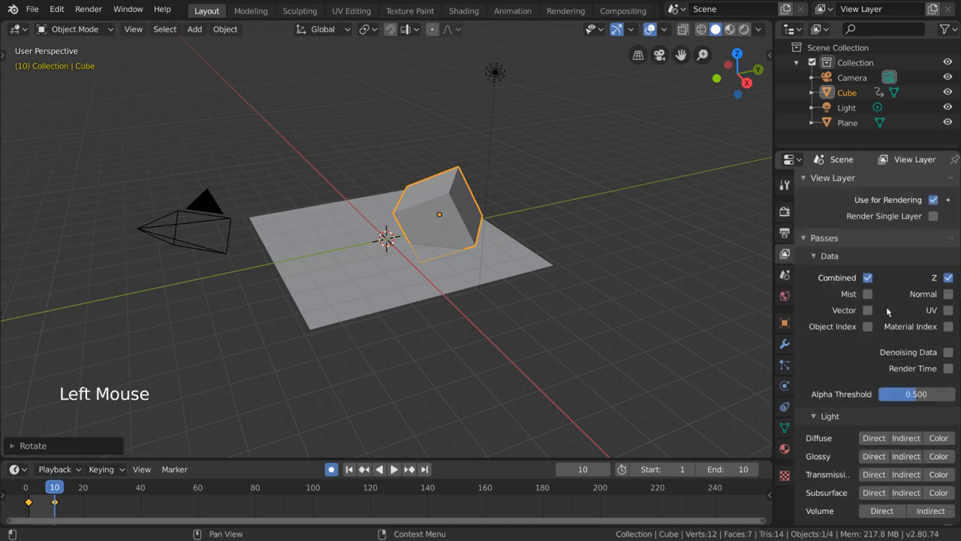
# Step: Scroll View Layer properties down to Denoising, then render the current frame with F12
pyautogui.scroll(-3)
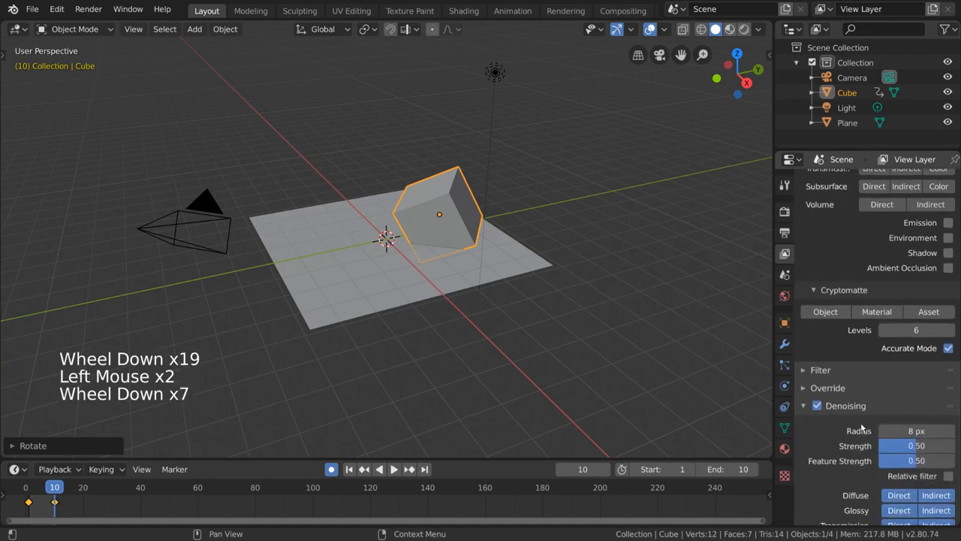
pyautogui.scroll(-3)
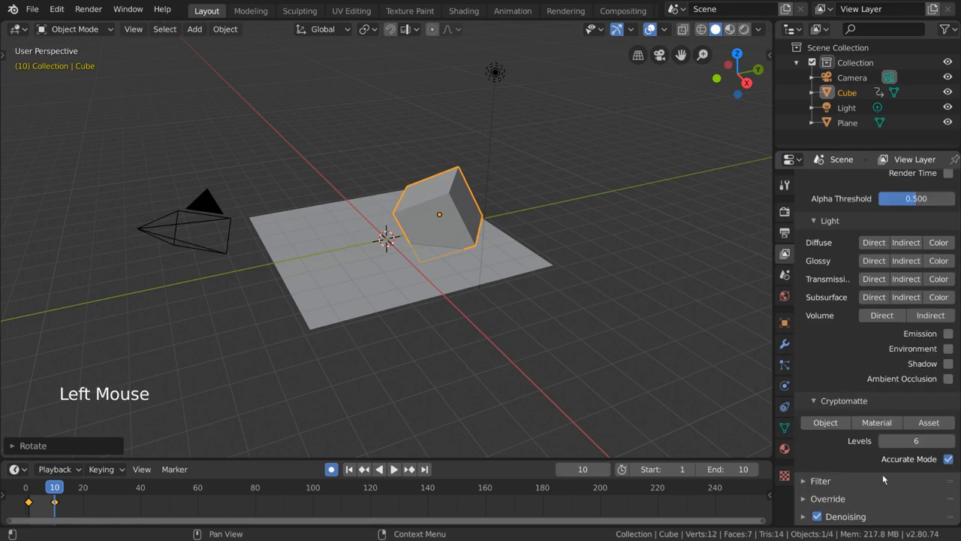
pyautogui.press('F12')
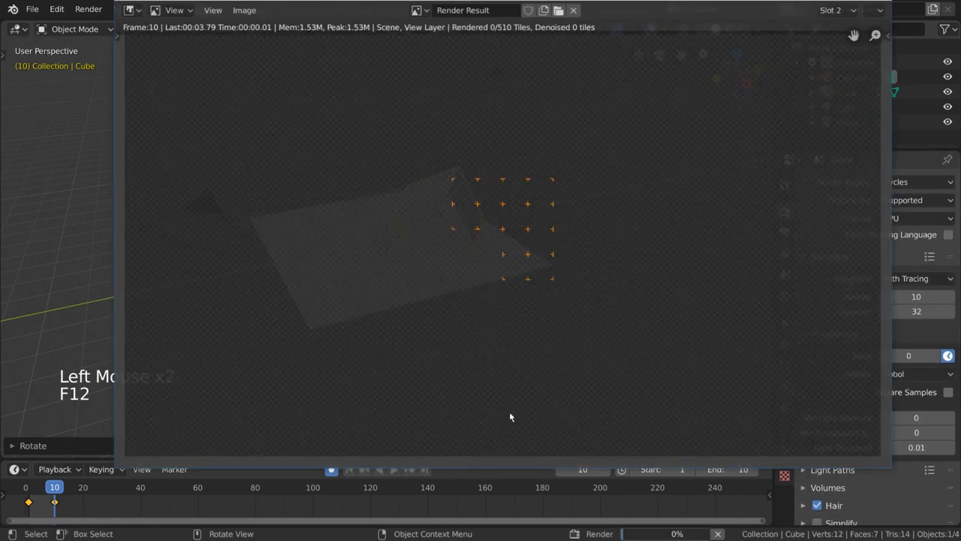